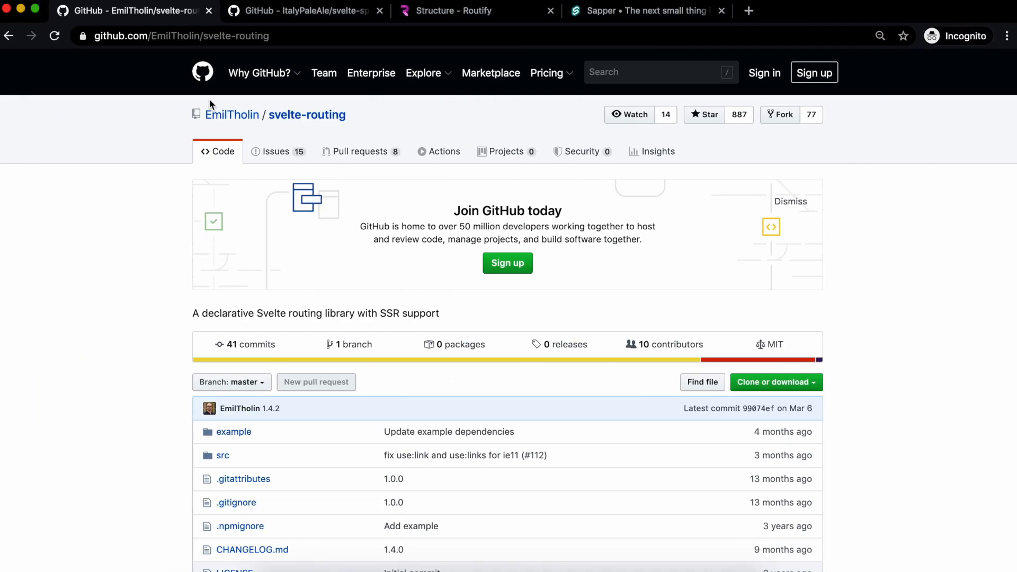
mouse_move(83, 315)
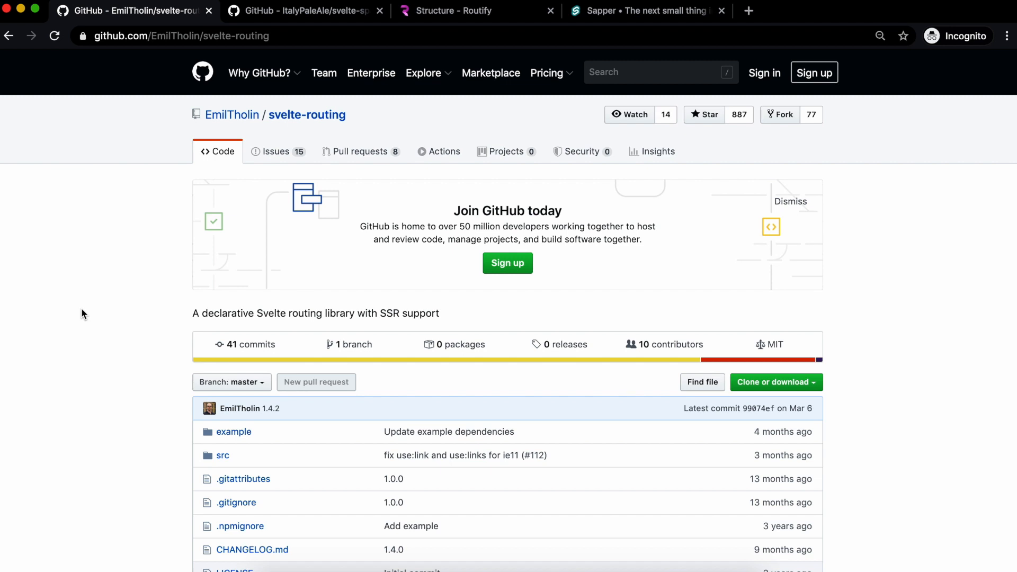
mouse_move(336, 361)
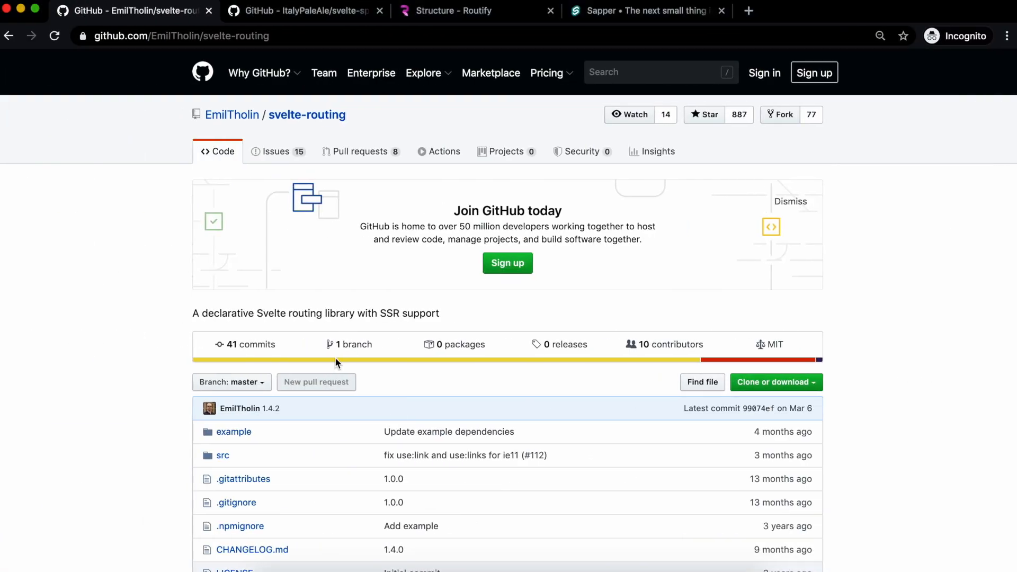
Browse the svelte-spa-router README, then append #/asdf/asdf/ to the repository URL.
scroll("down", 3)
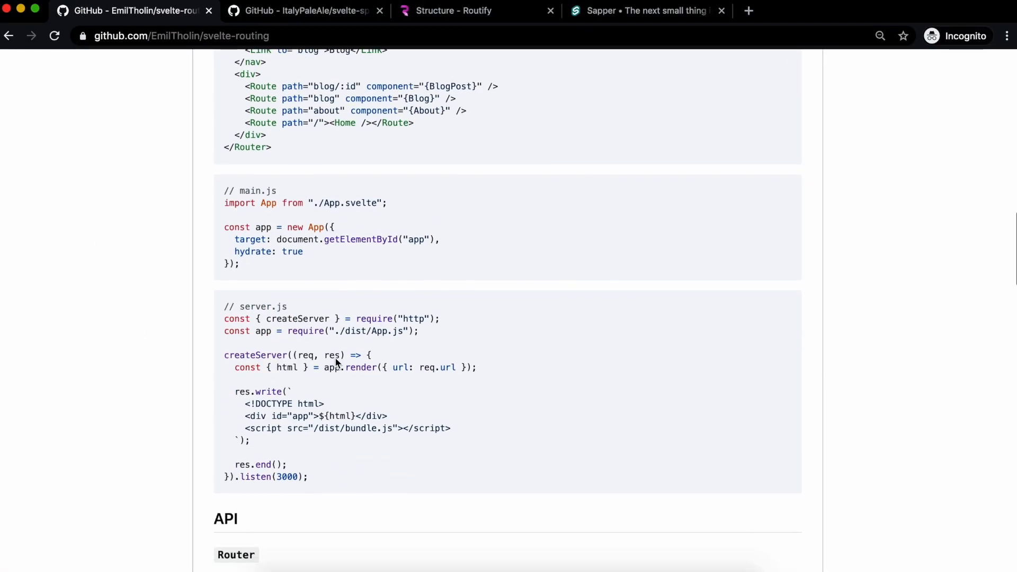
scroll("down", 3)
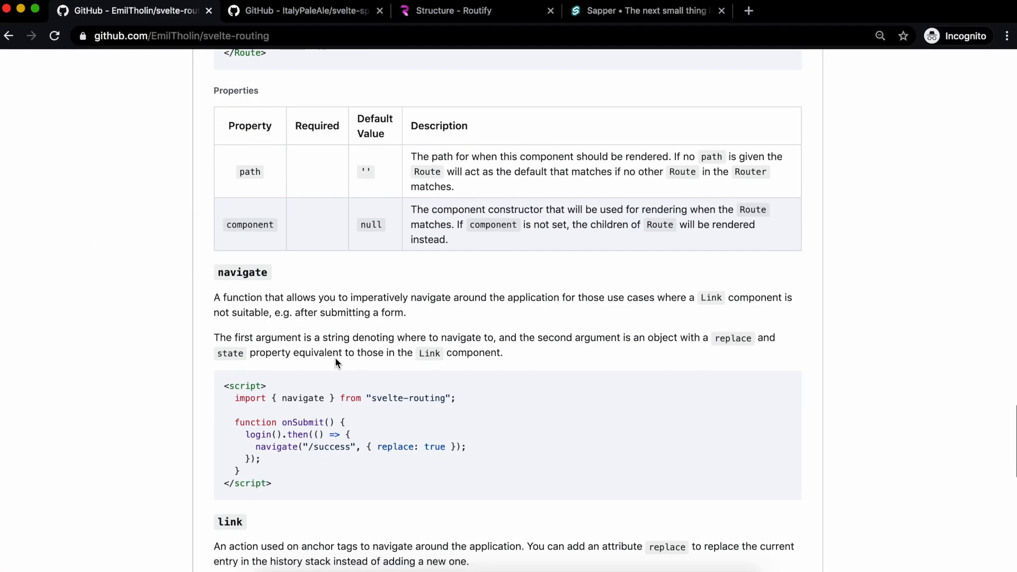
scroll("up", 3)
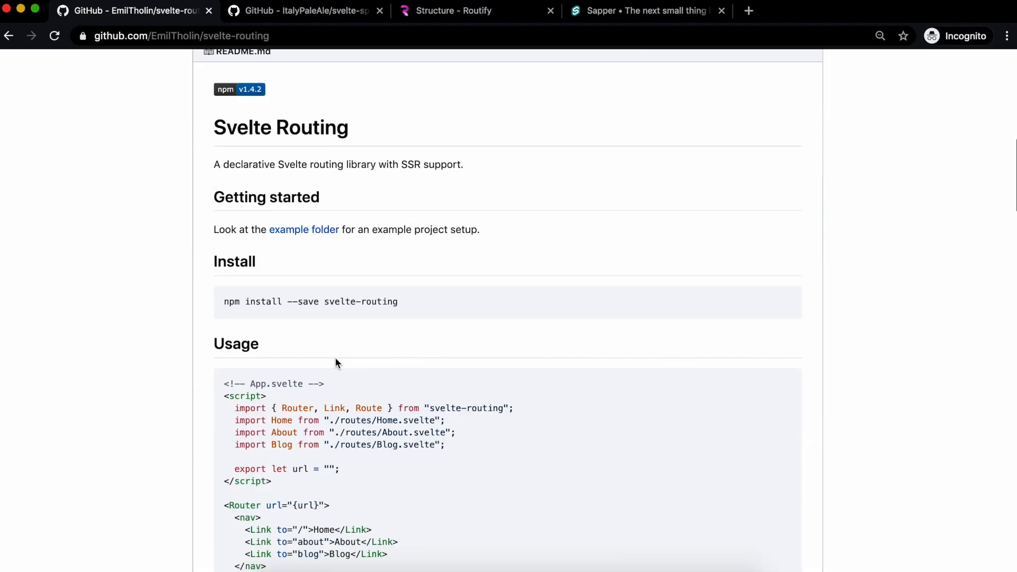
scroll("down", 3)
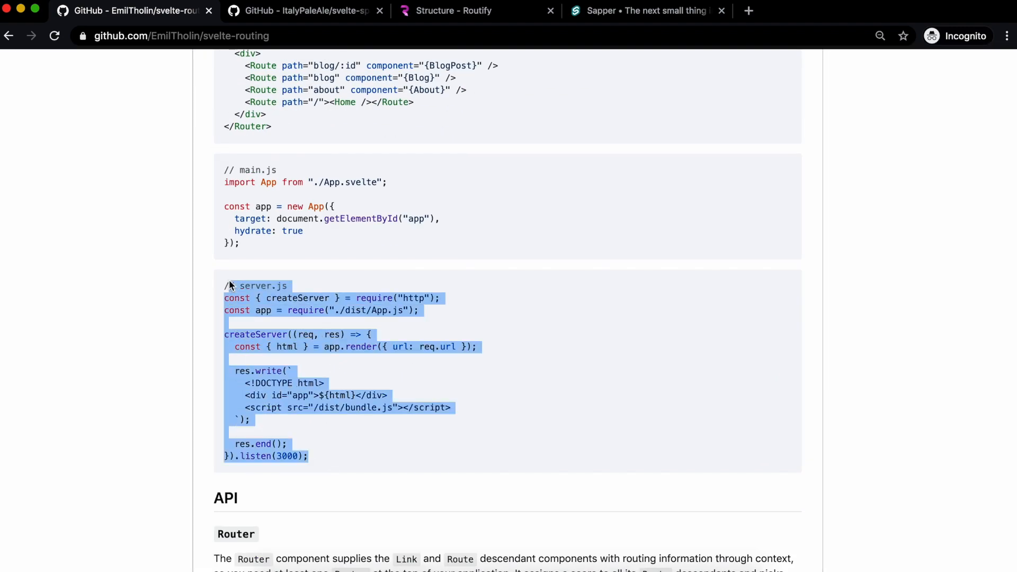
scroll("up", 3)
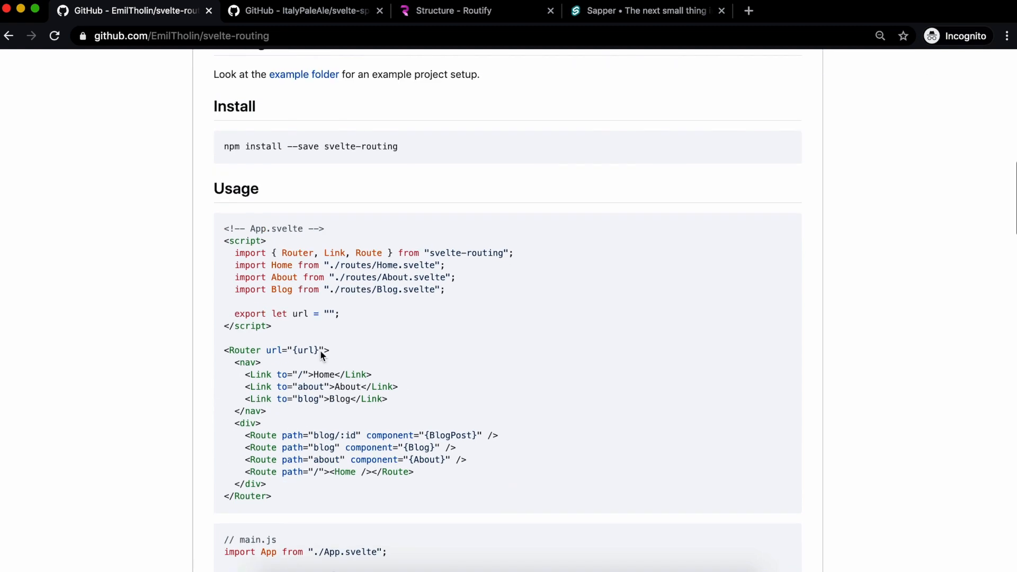
scroll("up", 3)
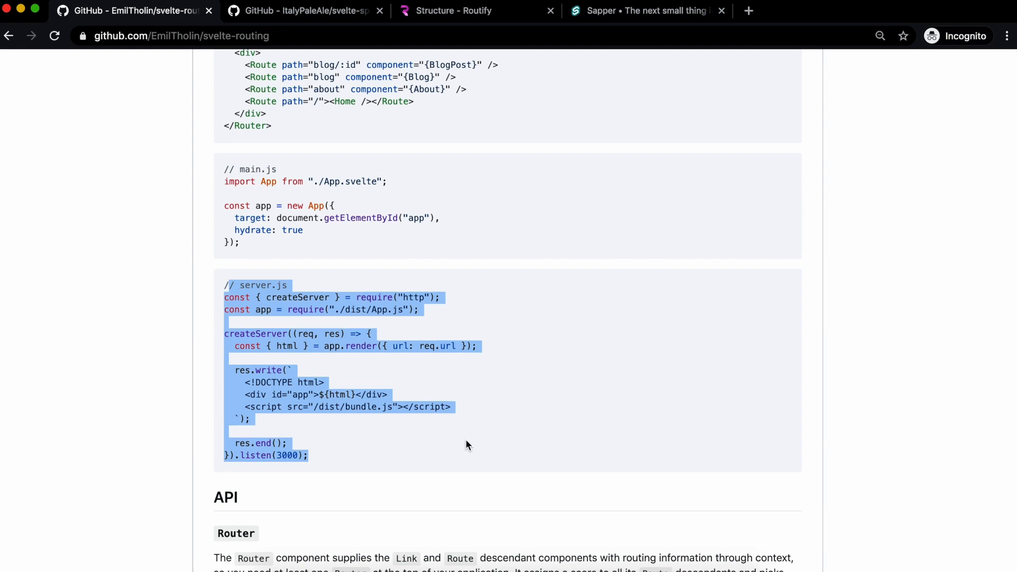
left_click(302, 11)
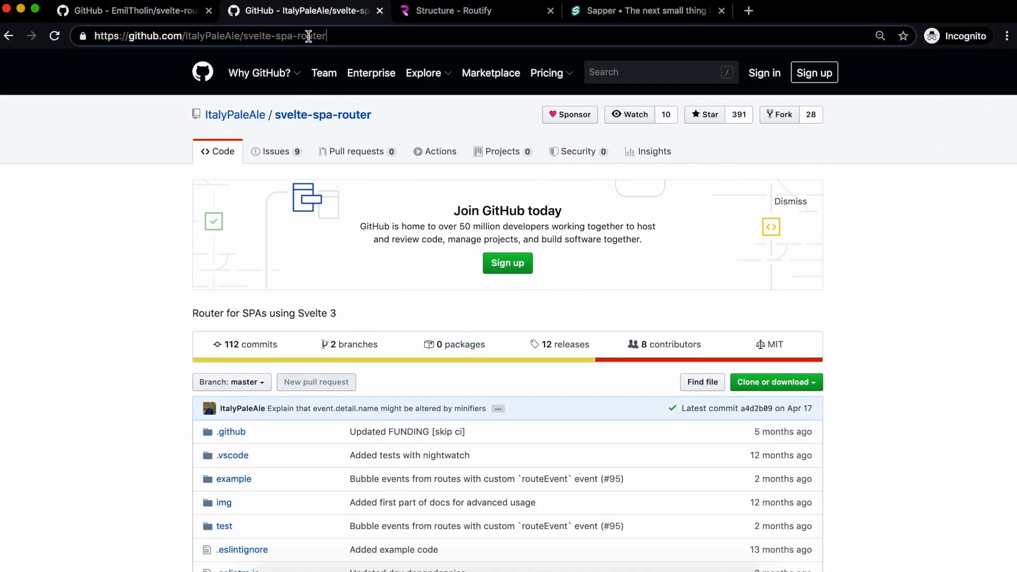
type("#")
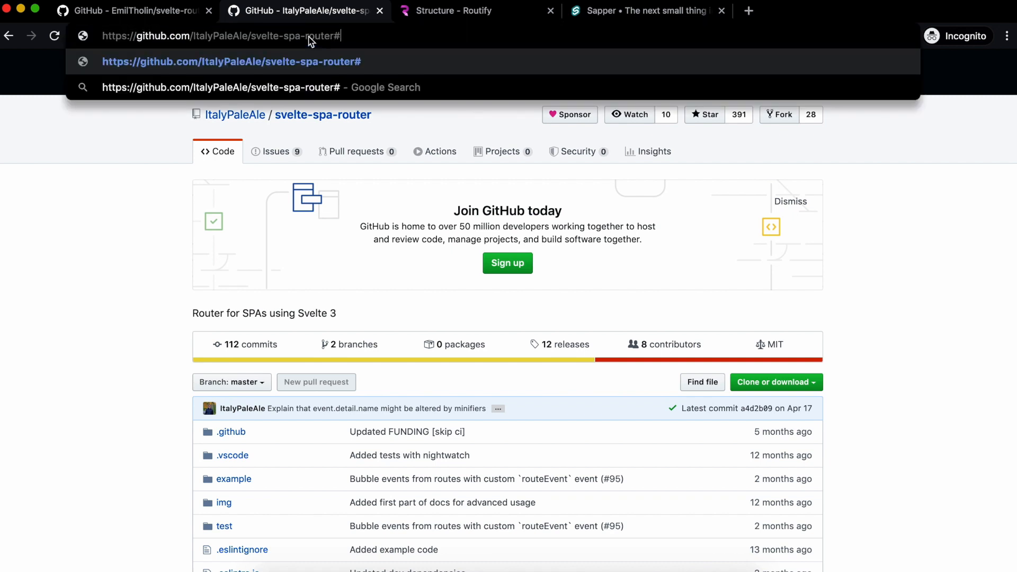
type("/asdf/asdf/")
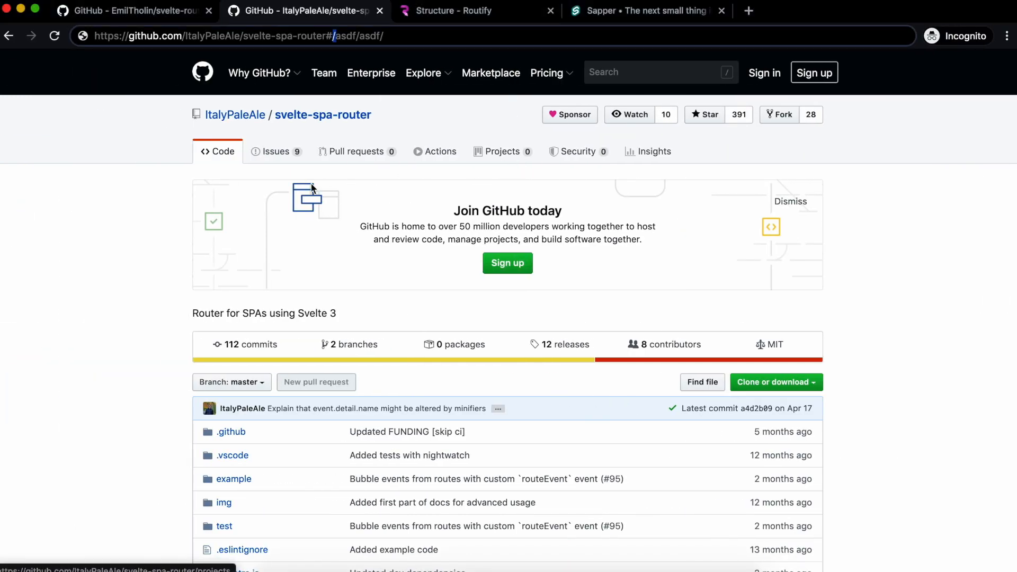
mouse_move(180, 279)
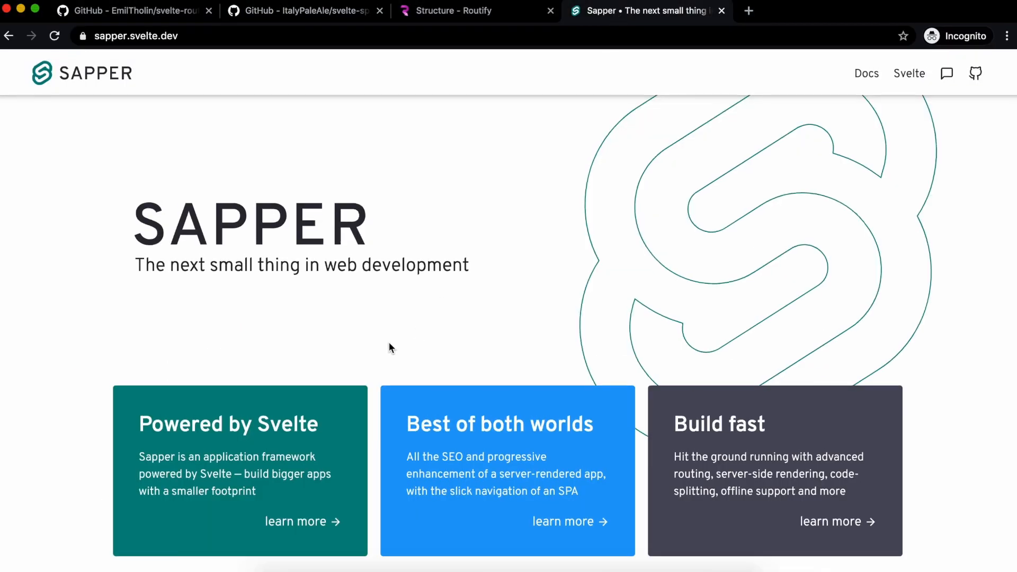
Scroll the Sapper home page down to its overview and starter commands, then back up.
scroll("down", 3)
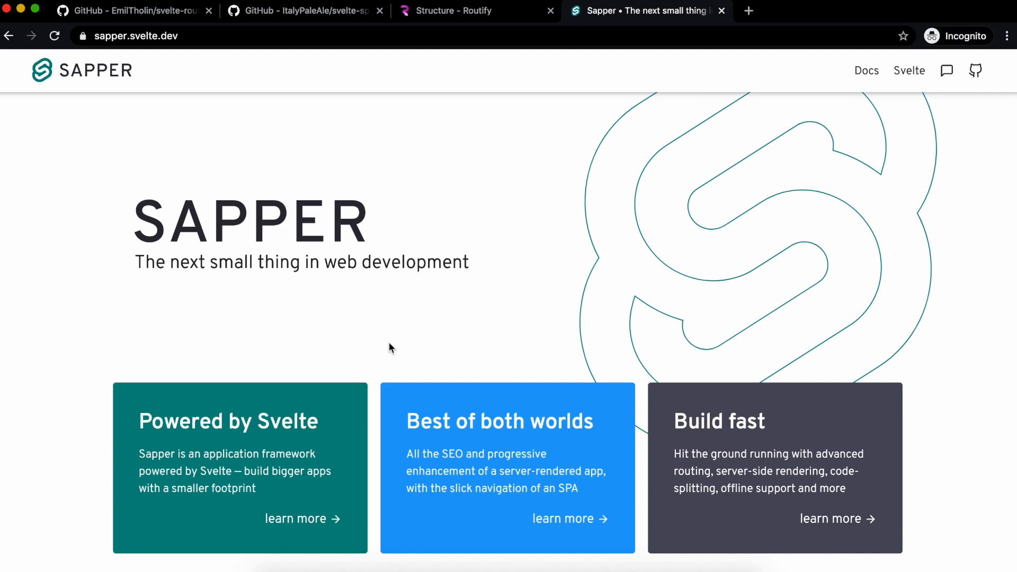
mouse_move(397, 301)
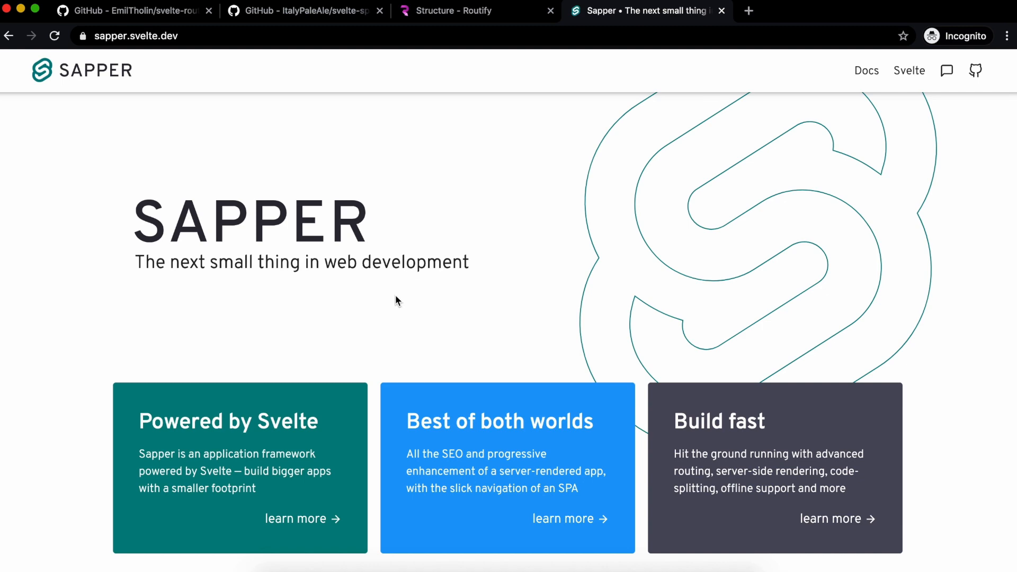
scroll("down", 3)
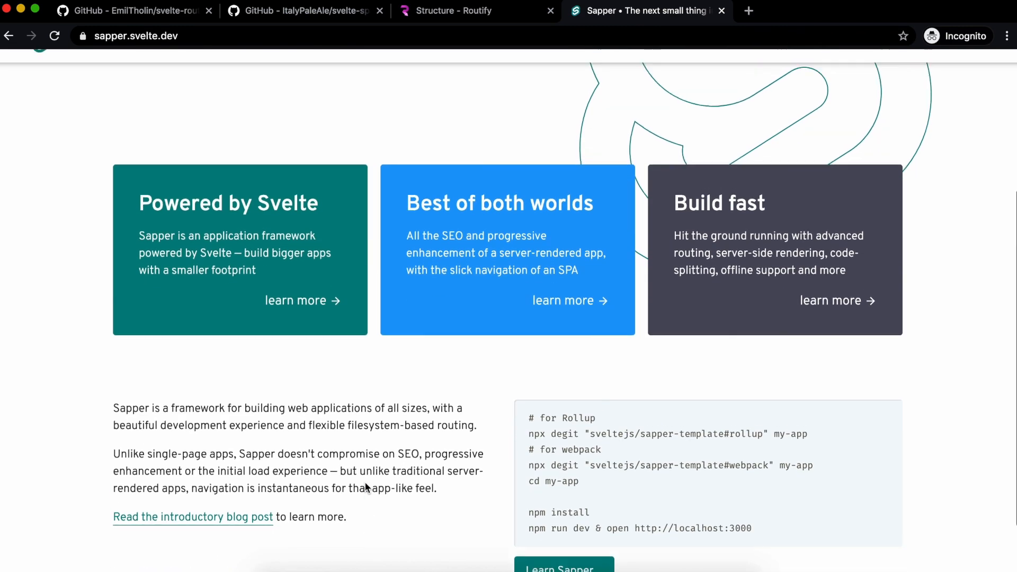
scroll("up", 3)
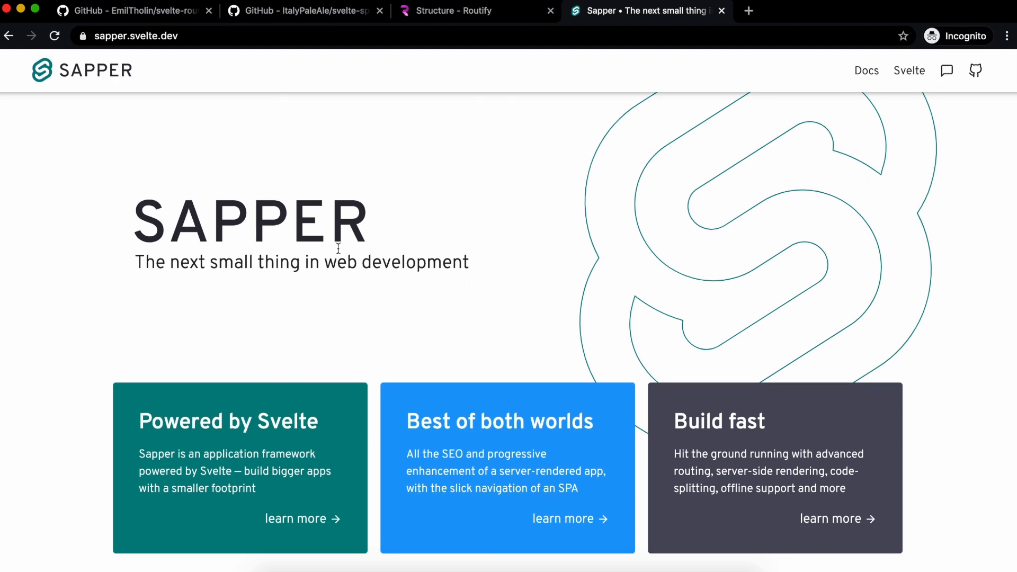
mouse_move(401, 363)
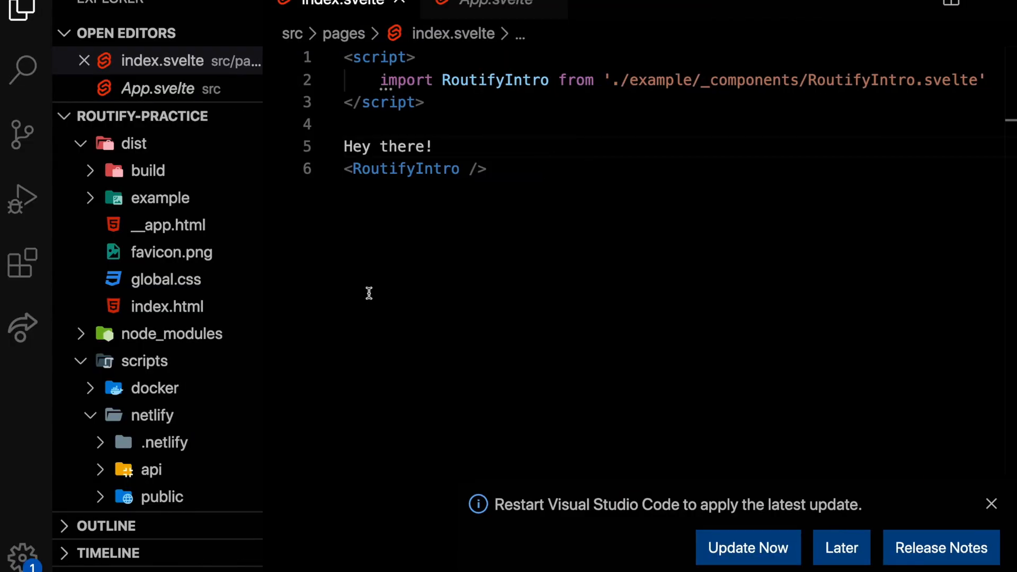
Expand src/pages in the Explorer to show example, _fallback, _layout and index.svelte.
scroll("down", 3)
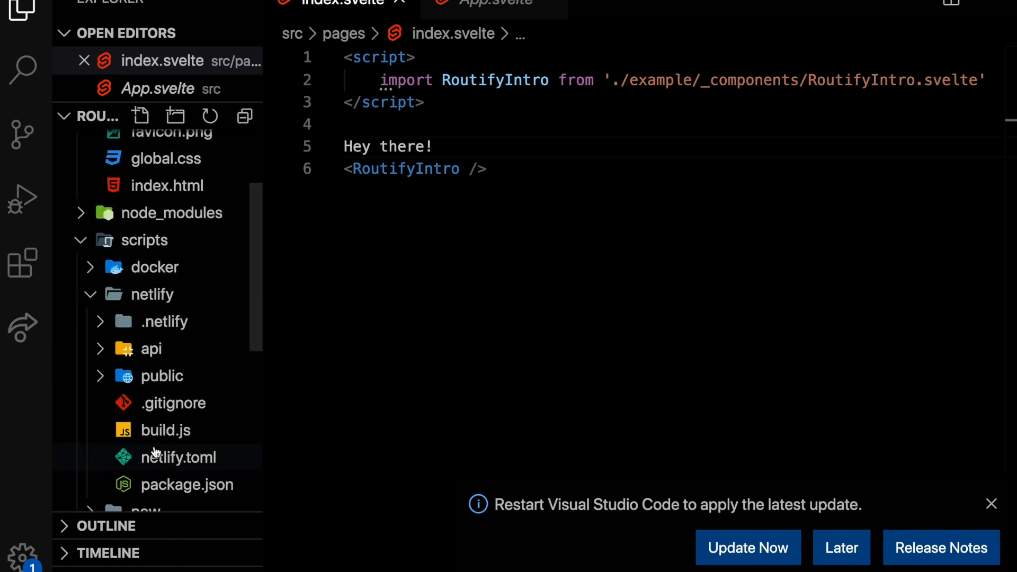
scroll("down", 3)
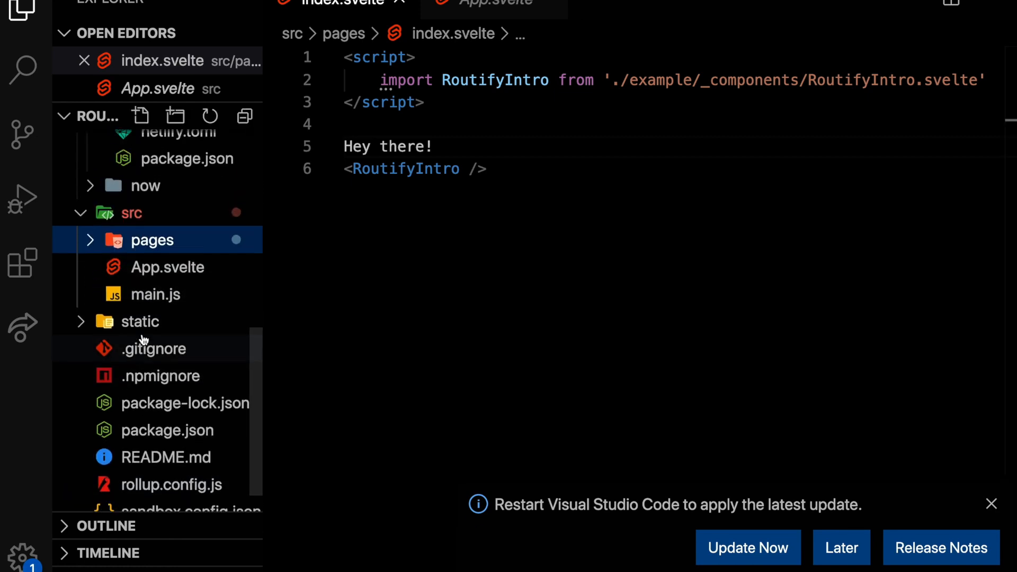
left_click(152, 240)
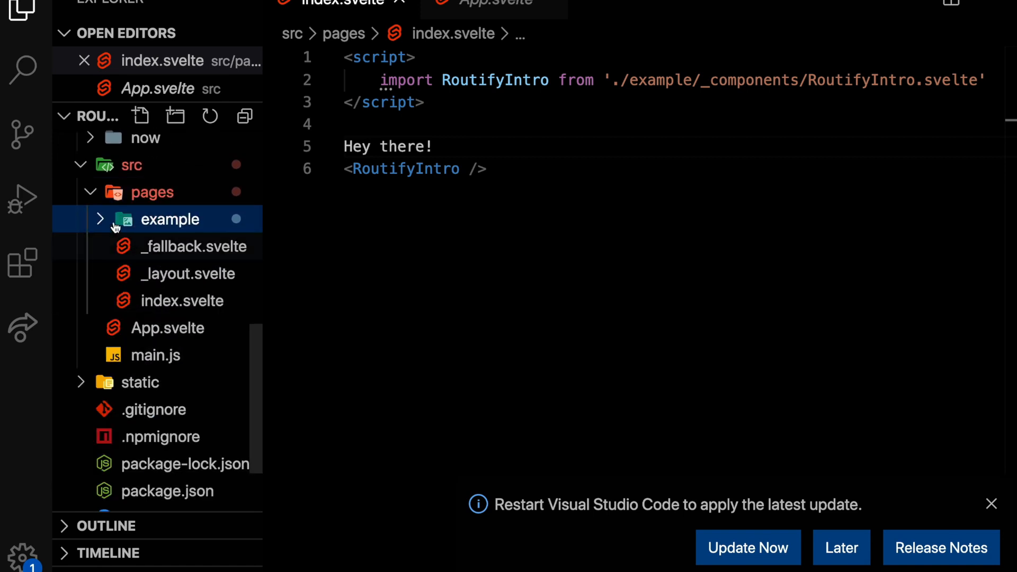
mouse_move(180, 205)
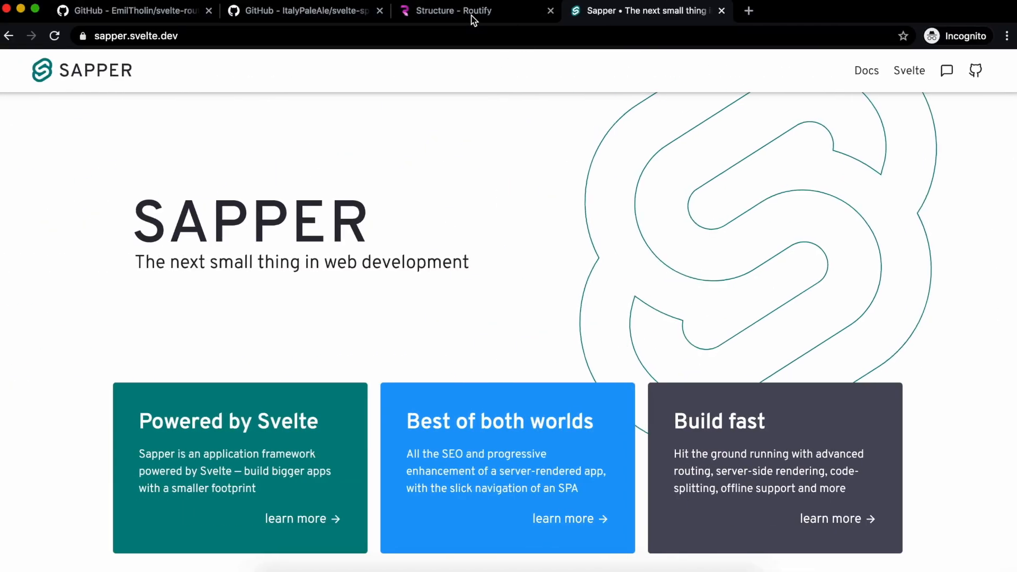
Read Routify's Structure guide, open Layouts, glance at the Sapper tab, then return.
left_click(474, 11)
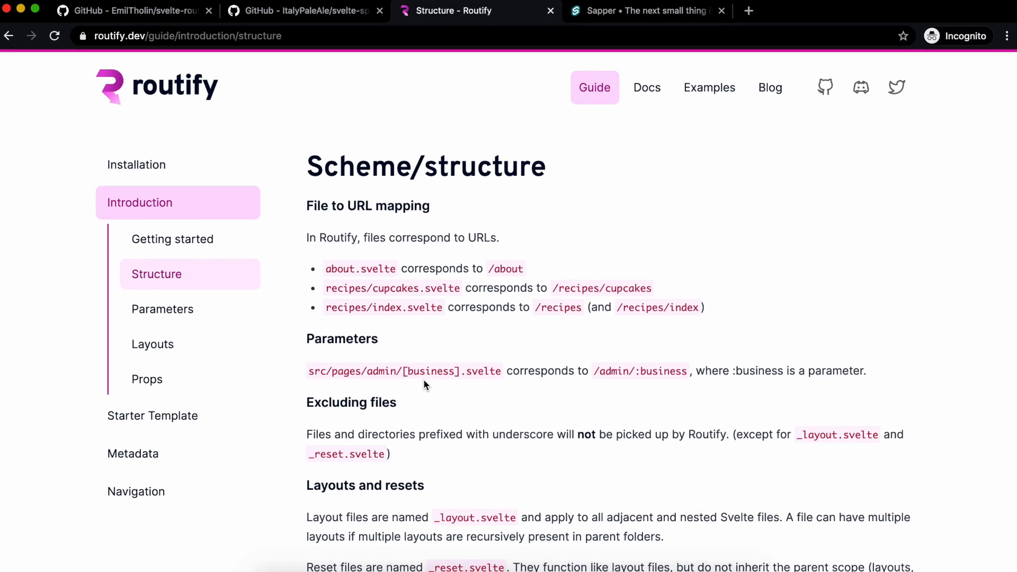
mouse_move(540, 236)
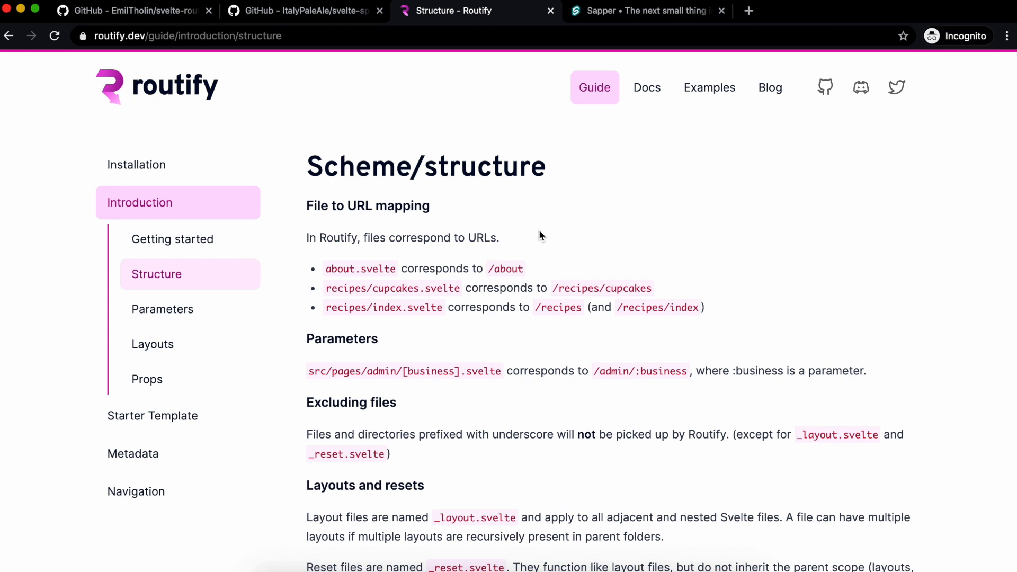
mouse_move(251, 243)
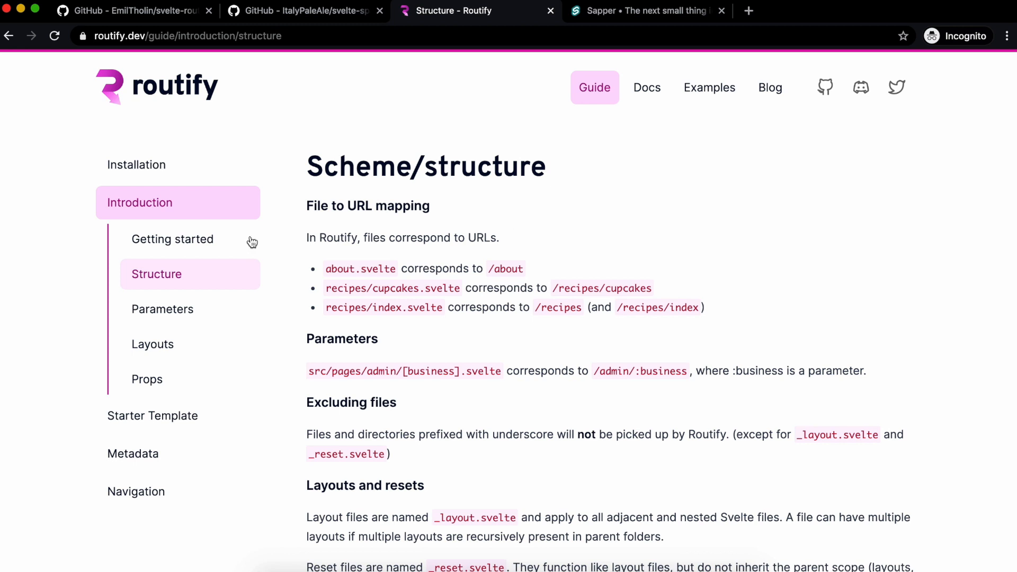
mouse_move(300, 424)
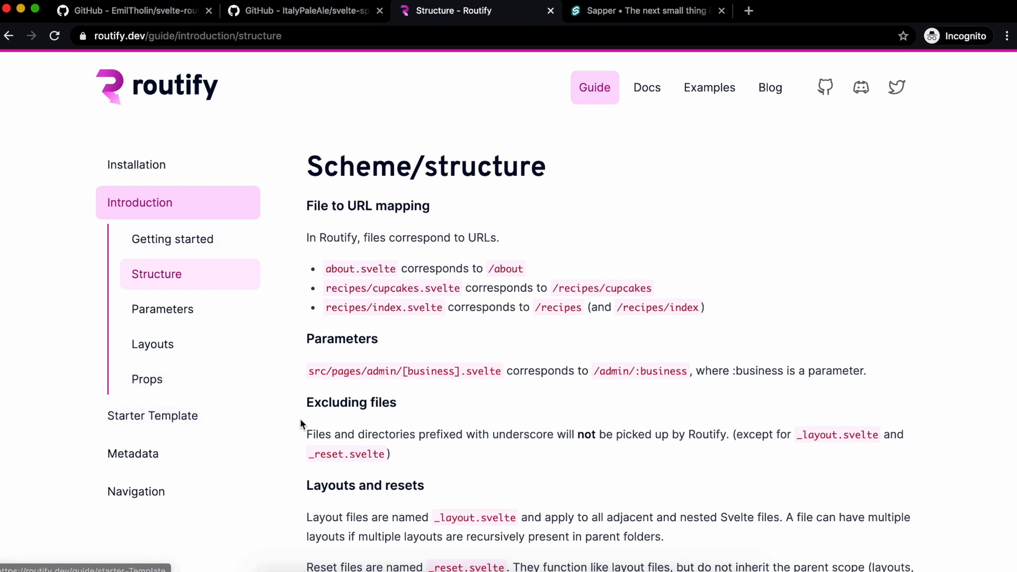
mouse_move(311, 323)
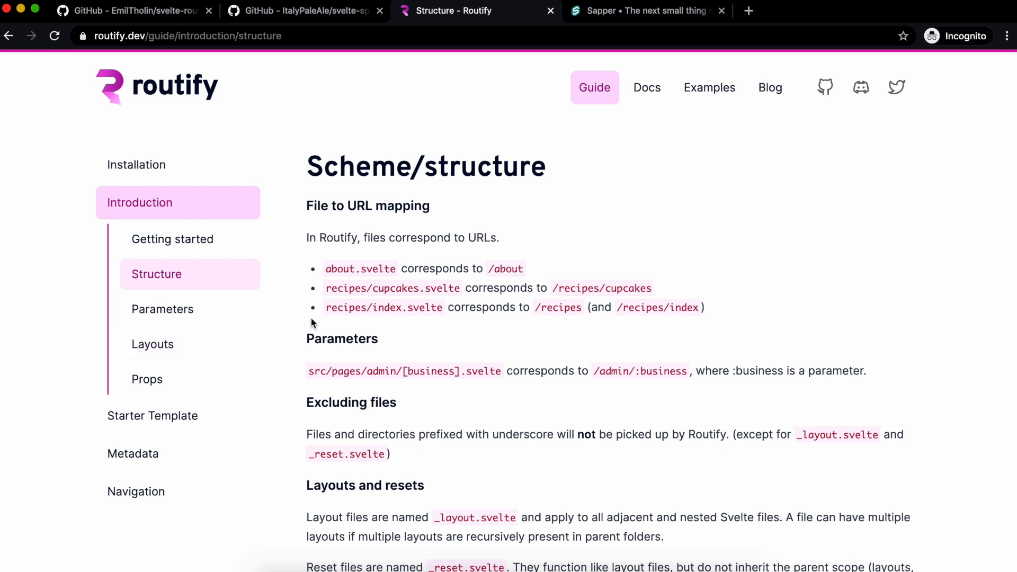
left_click(152, 344)
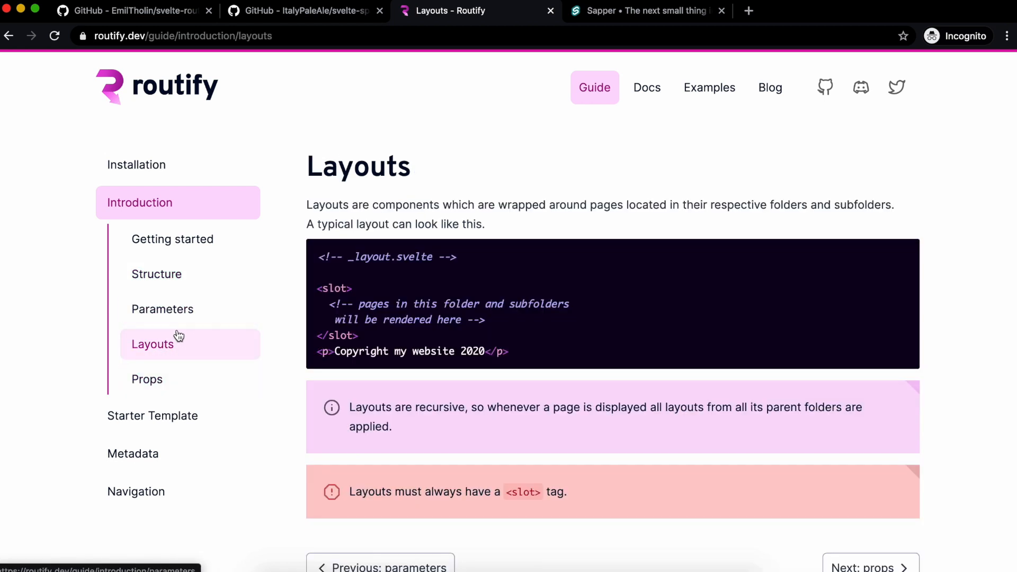
left_click(646, 11)
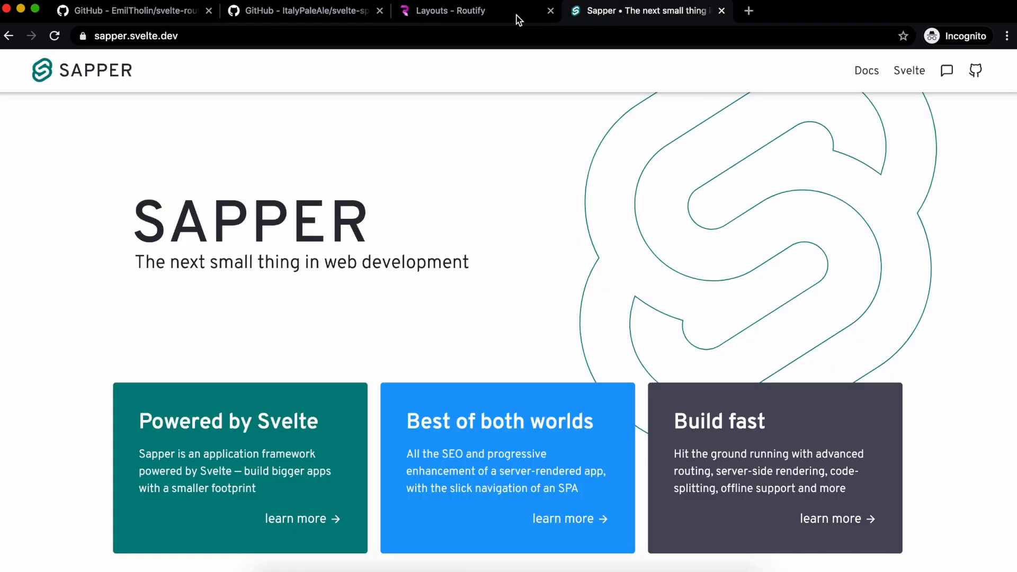
mouse_move(477, 11)
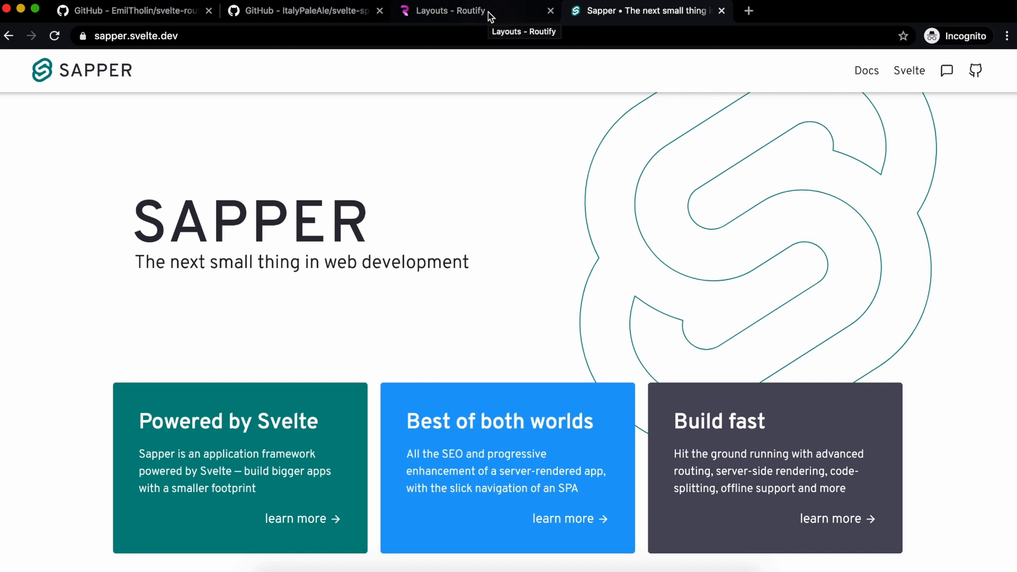
left_click(441, 12)
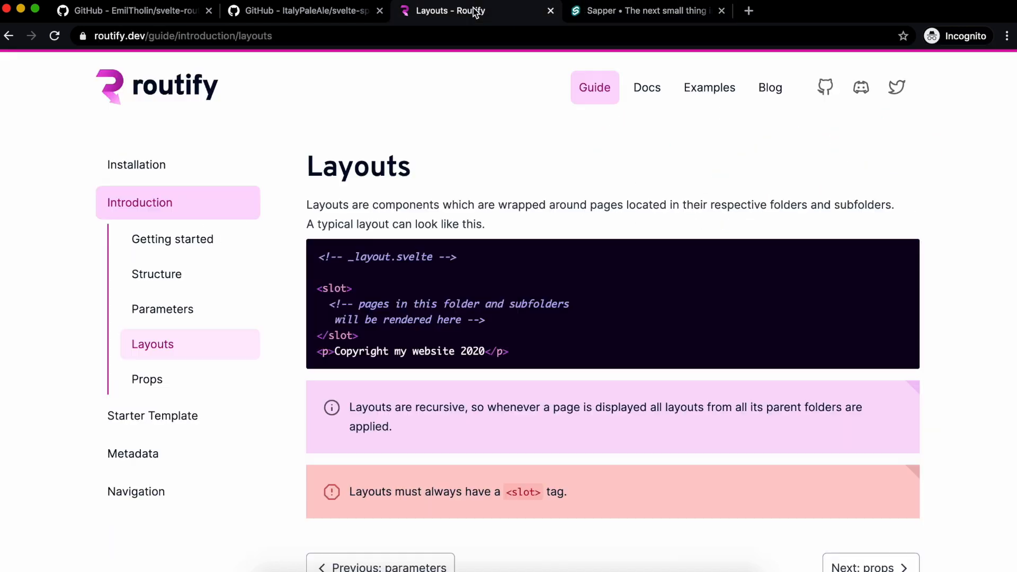
mouse_move(345, 400)
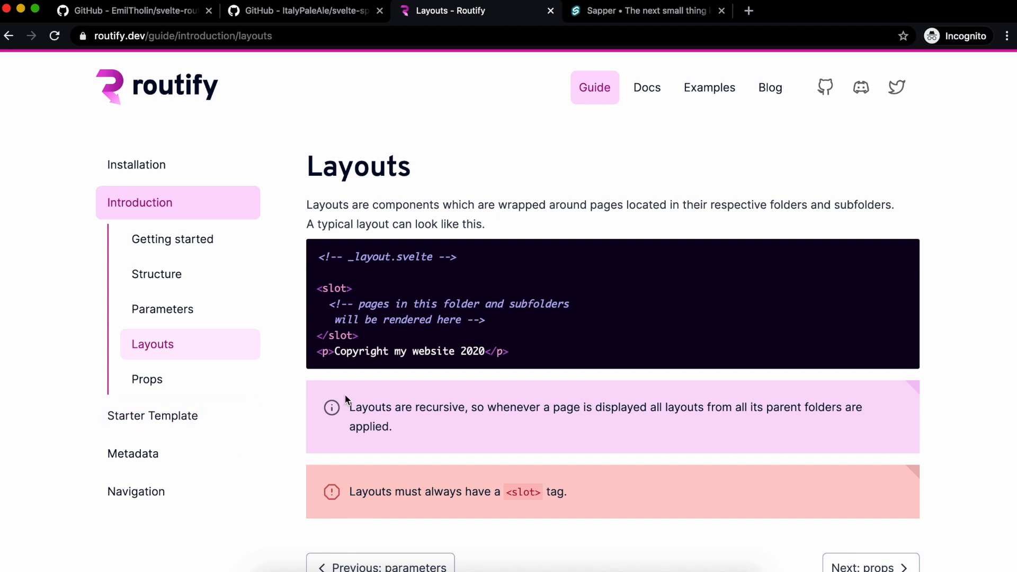
mouse_move(382, 377)
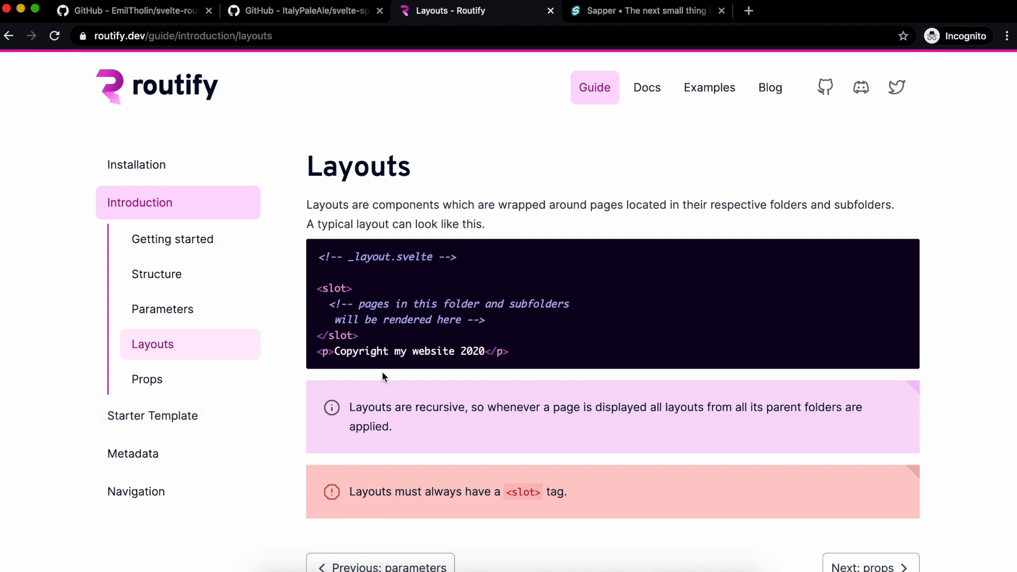
scroll("down", 3)
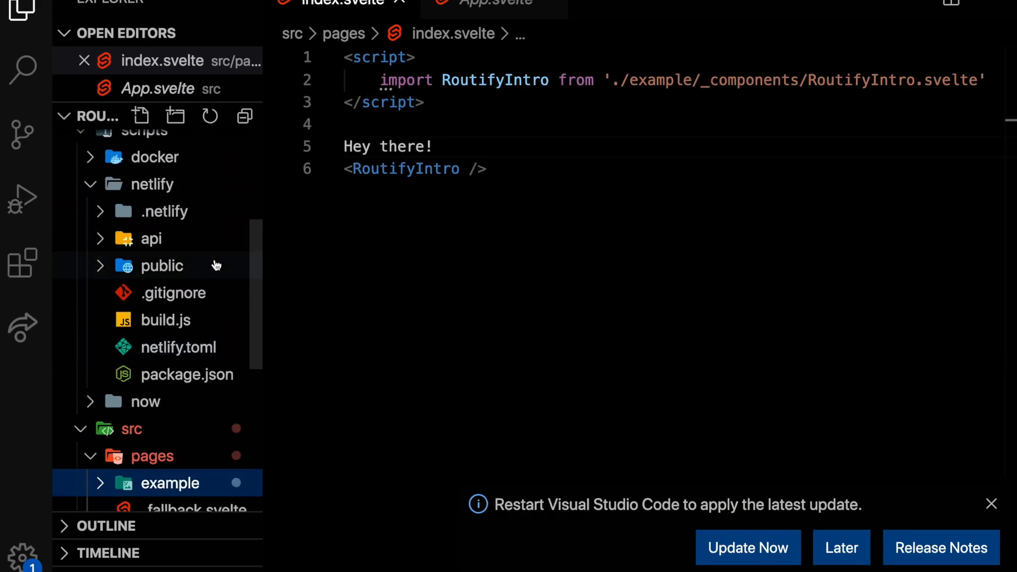
scroll("up", 3)
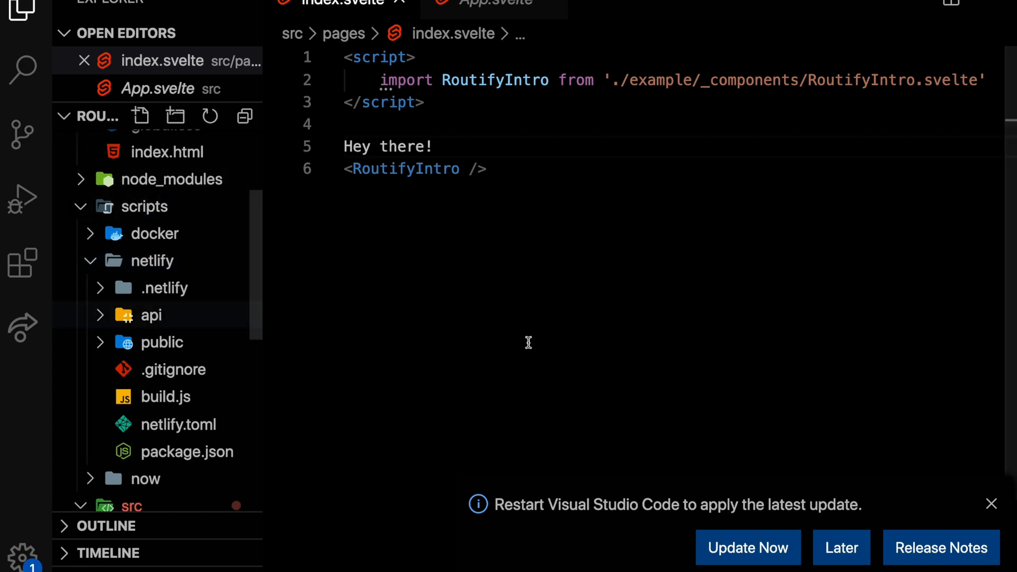